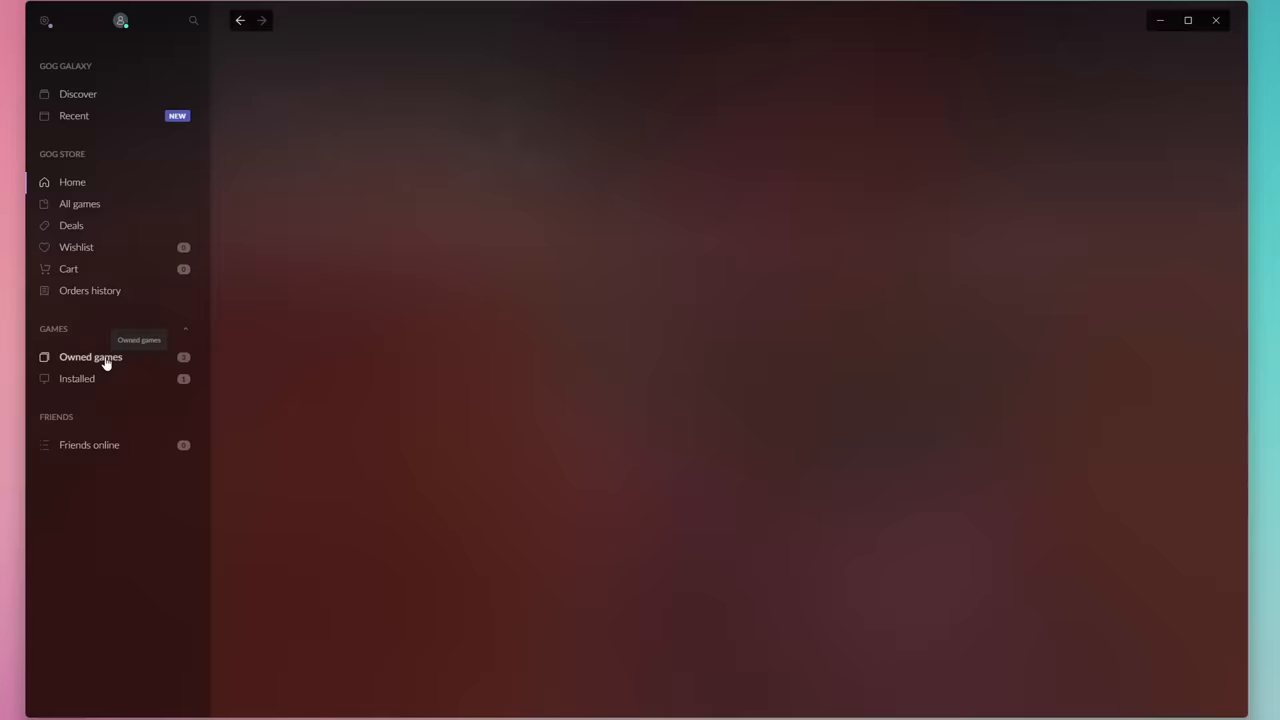
Show the owned games library in GOG Galaxy to reach the Worms 2 store page
left_click(90, 356)
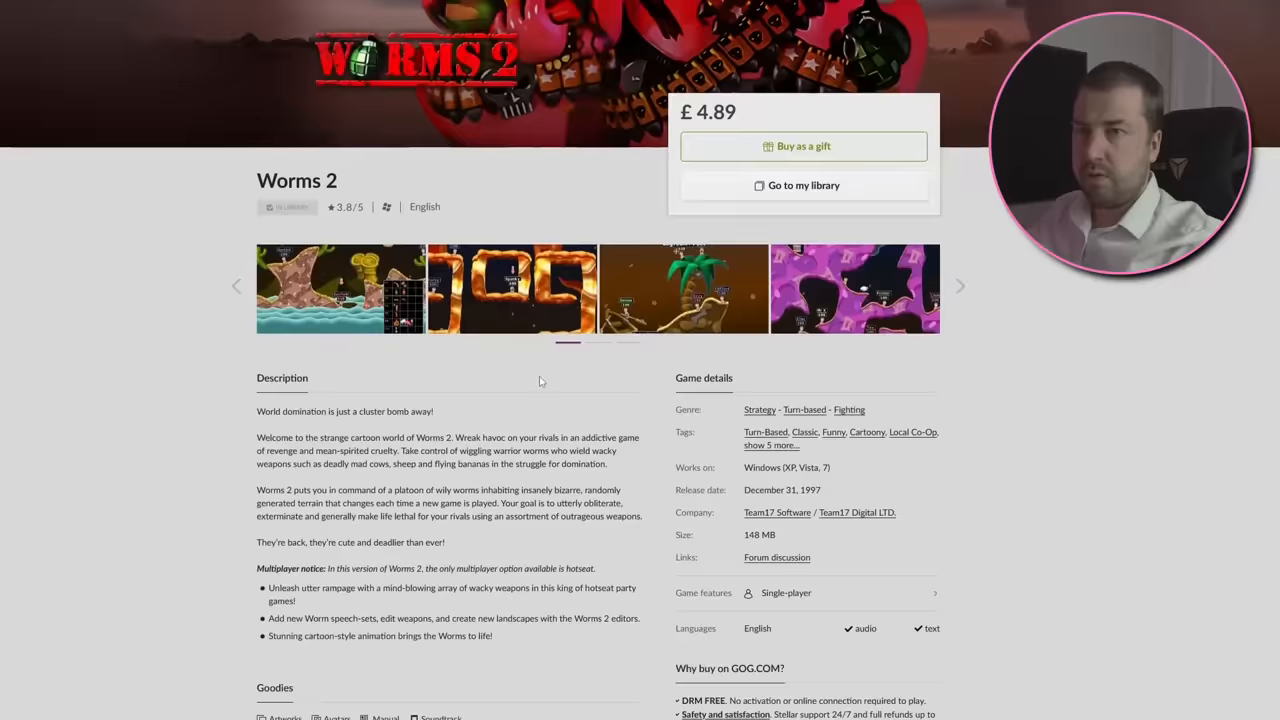
scroll("down", 3)
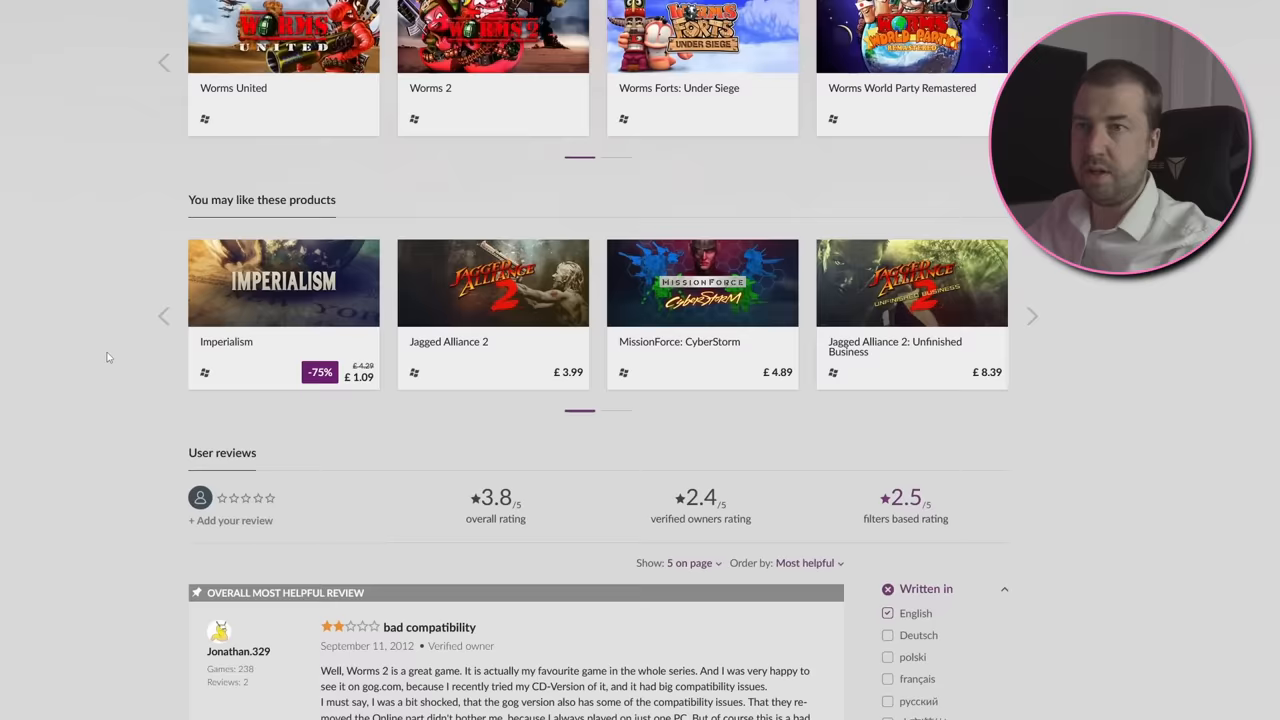
scroll("down", 3)
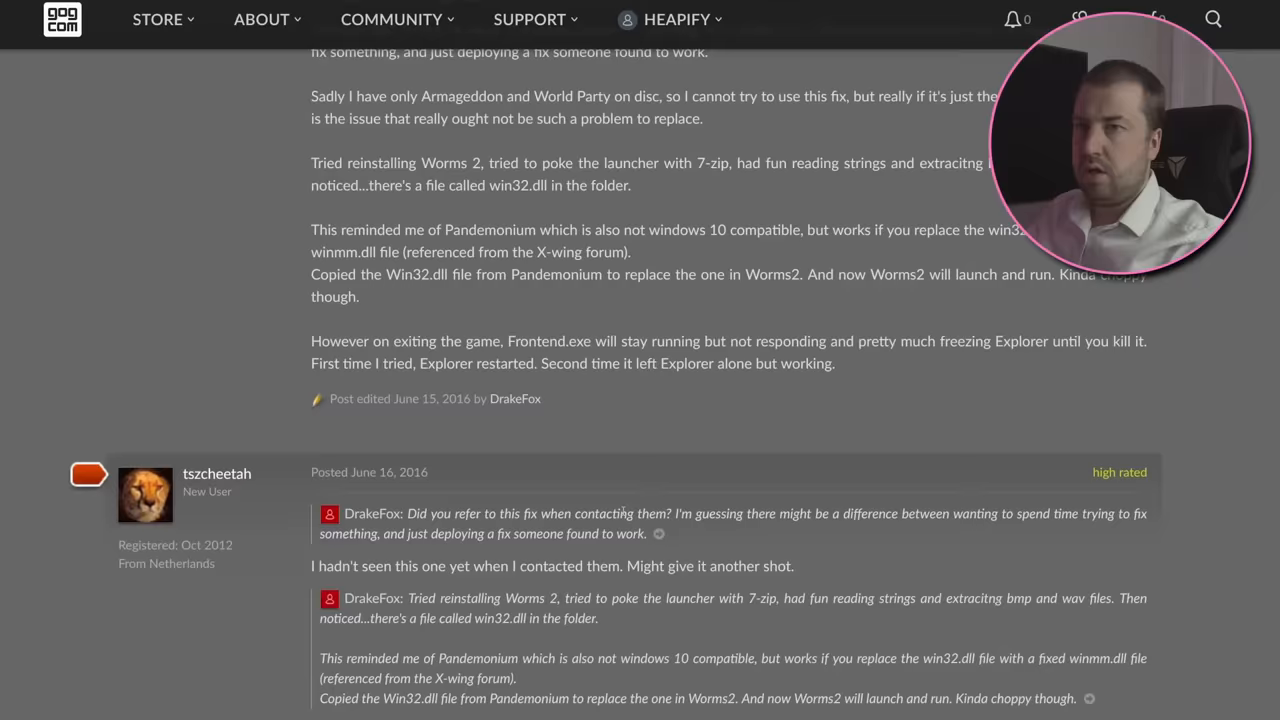
scroll("down", 3)
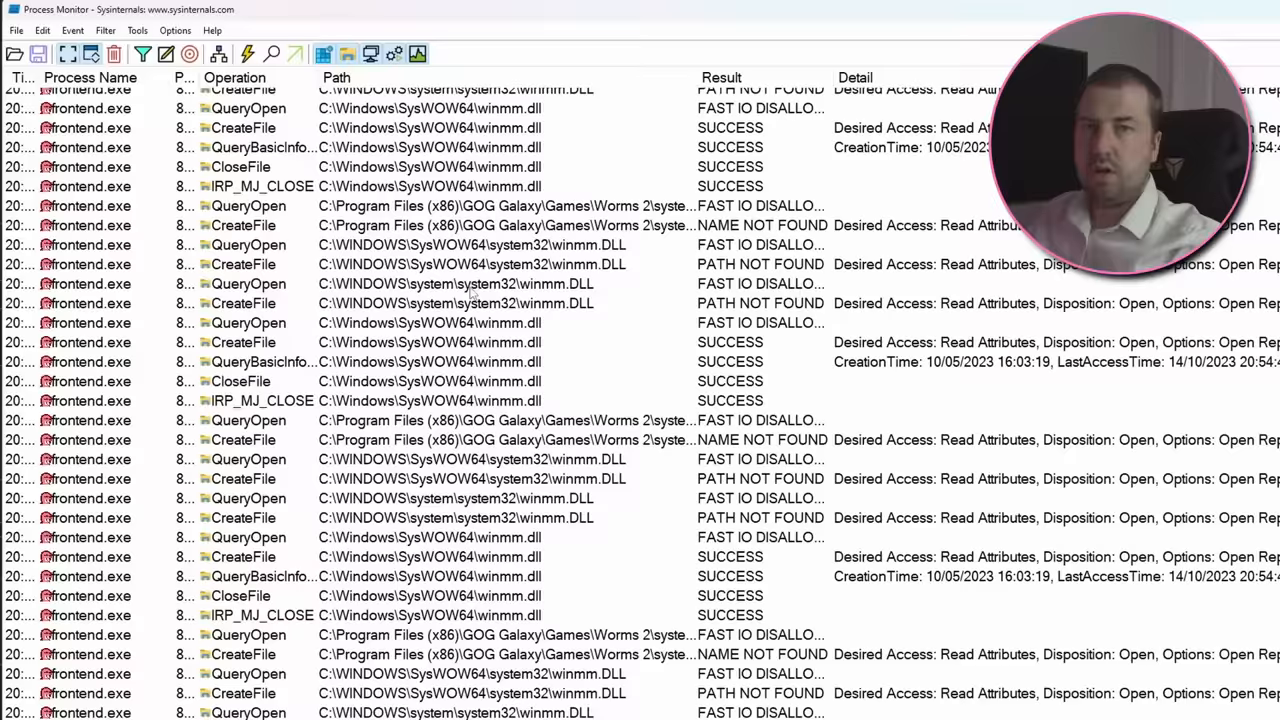
scroll("down", 3)
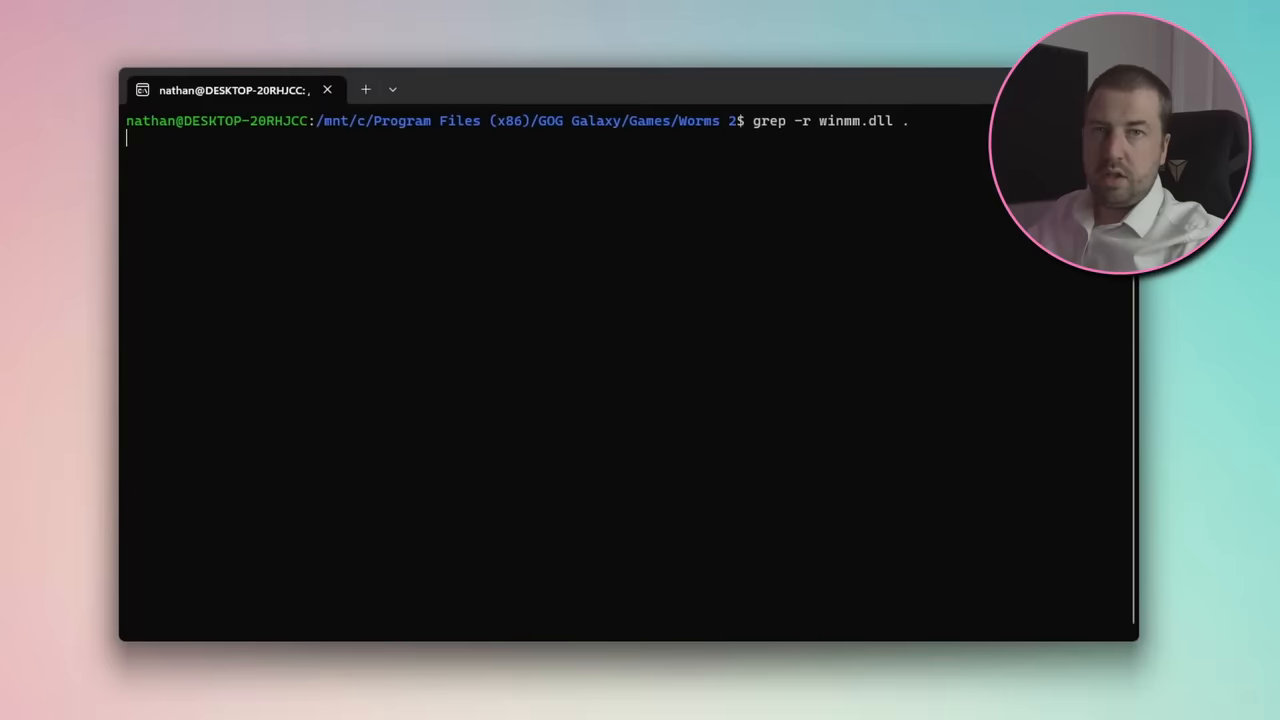
Run the recursive grep for winmm.dll references across the Worms 2 folder
key("Return")
type(":%s/system32\\\\\\\\//g")
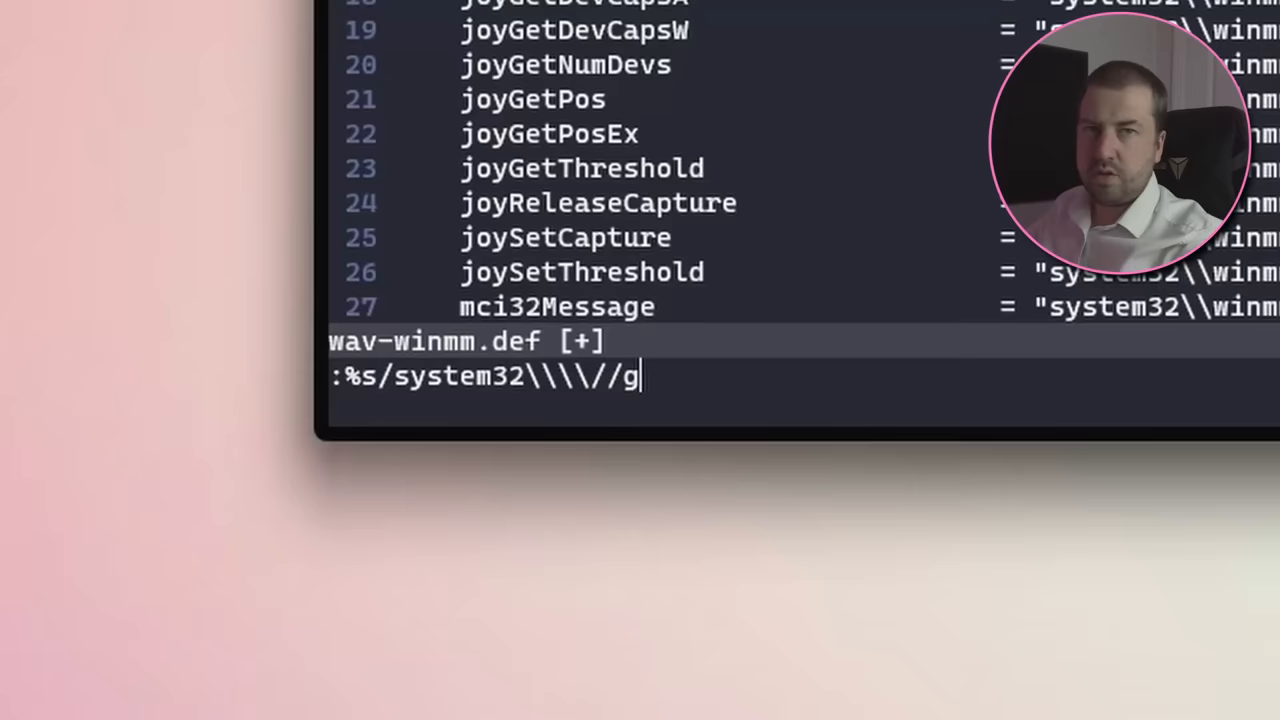
Apply the :%s substitution stripping system32\\ from every export in wav-winmm.def
key("Enter")
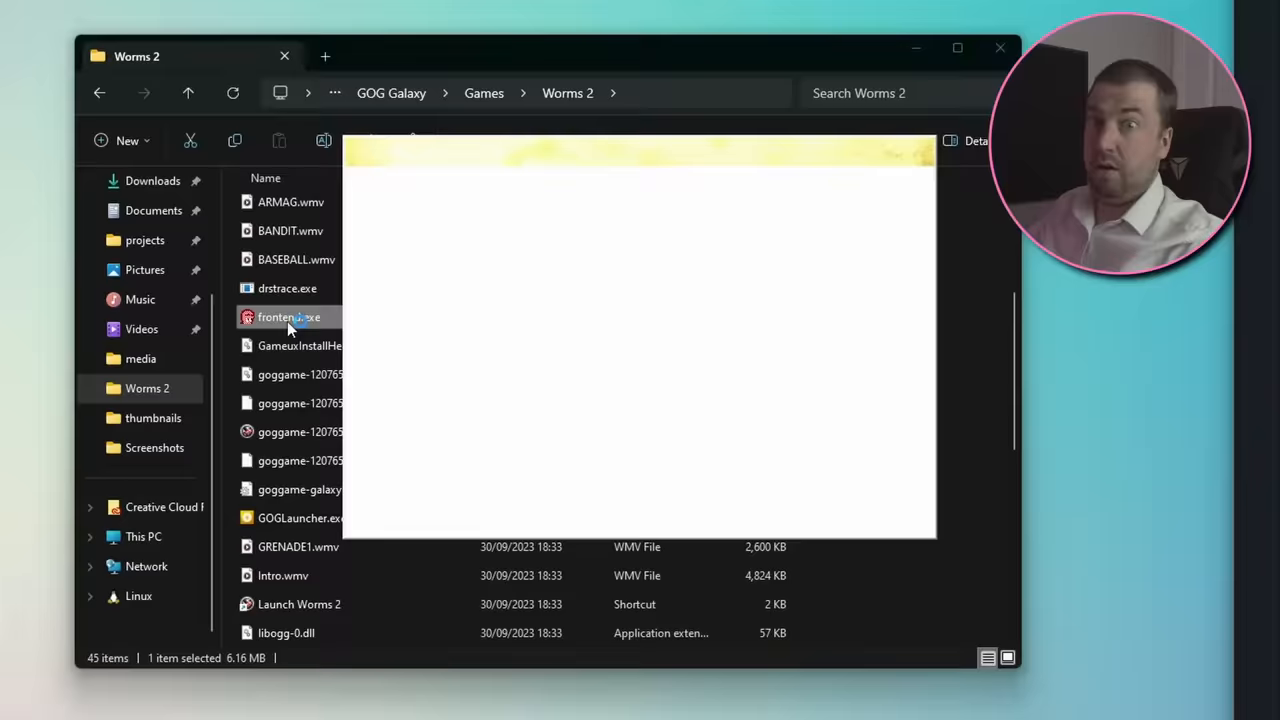
Launch frontend.exe from the Worms 2 folder so the main menu opens
double_click(288, 316)
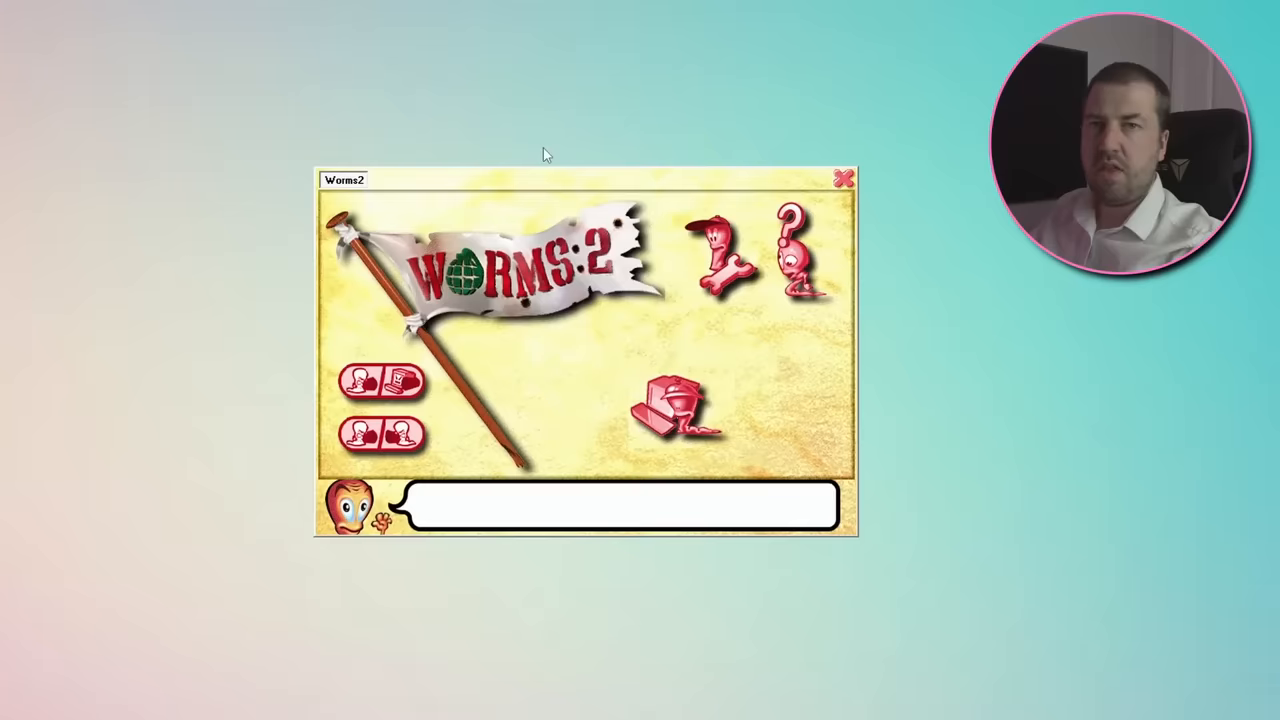
mouse_move(1052, 340)
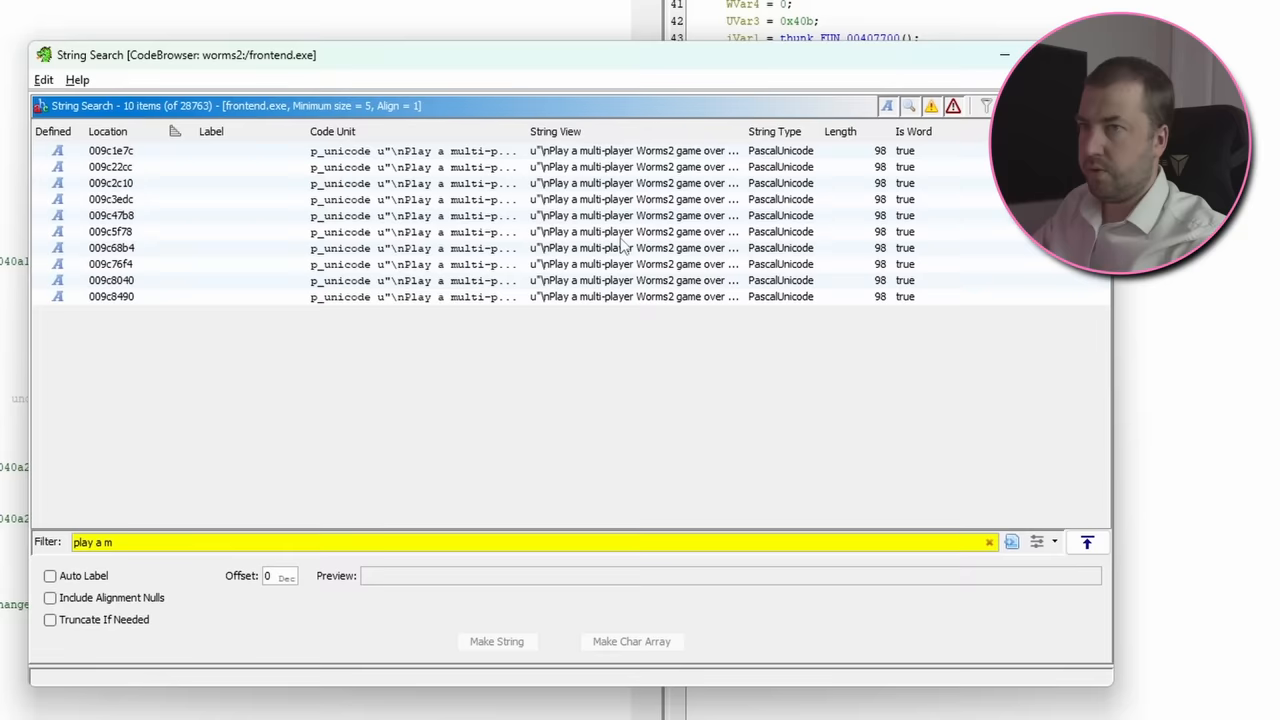
mouse_move(680, 370)
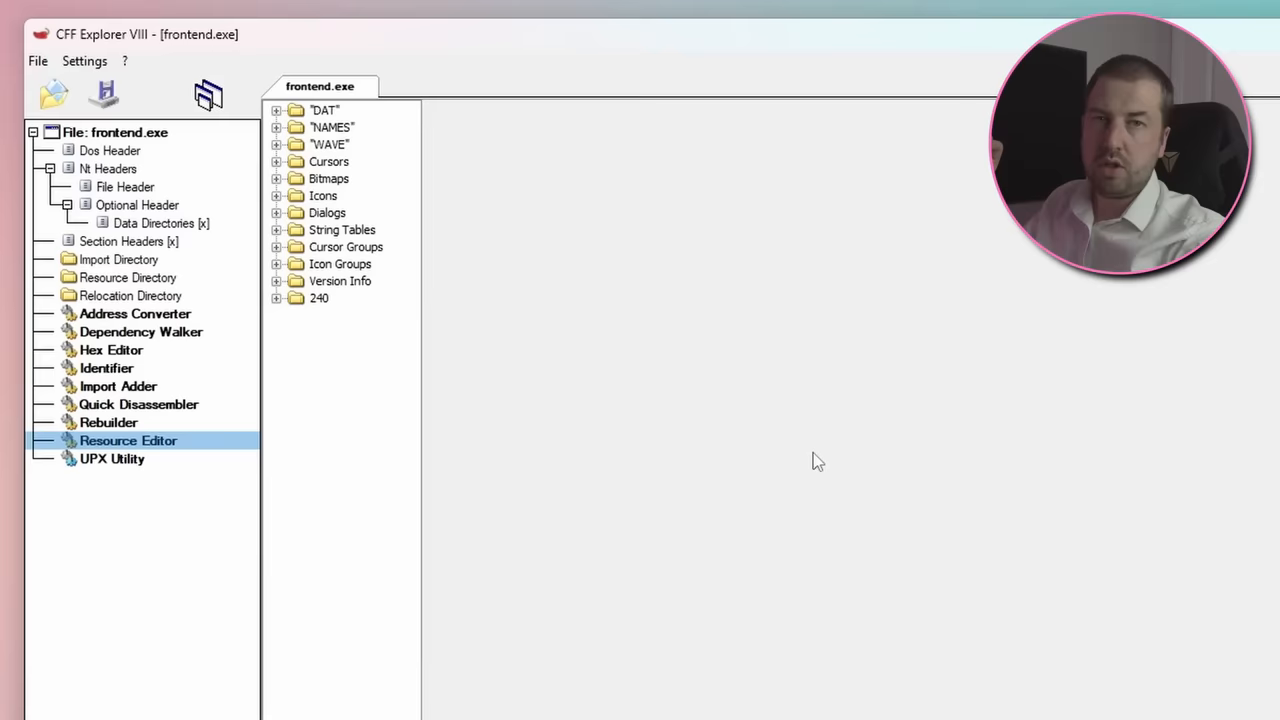
Expand a resource folder of frontend.exe to list its numbered entries
left_click(276, 178)
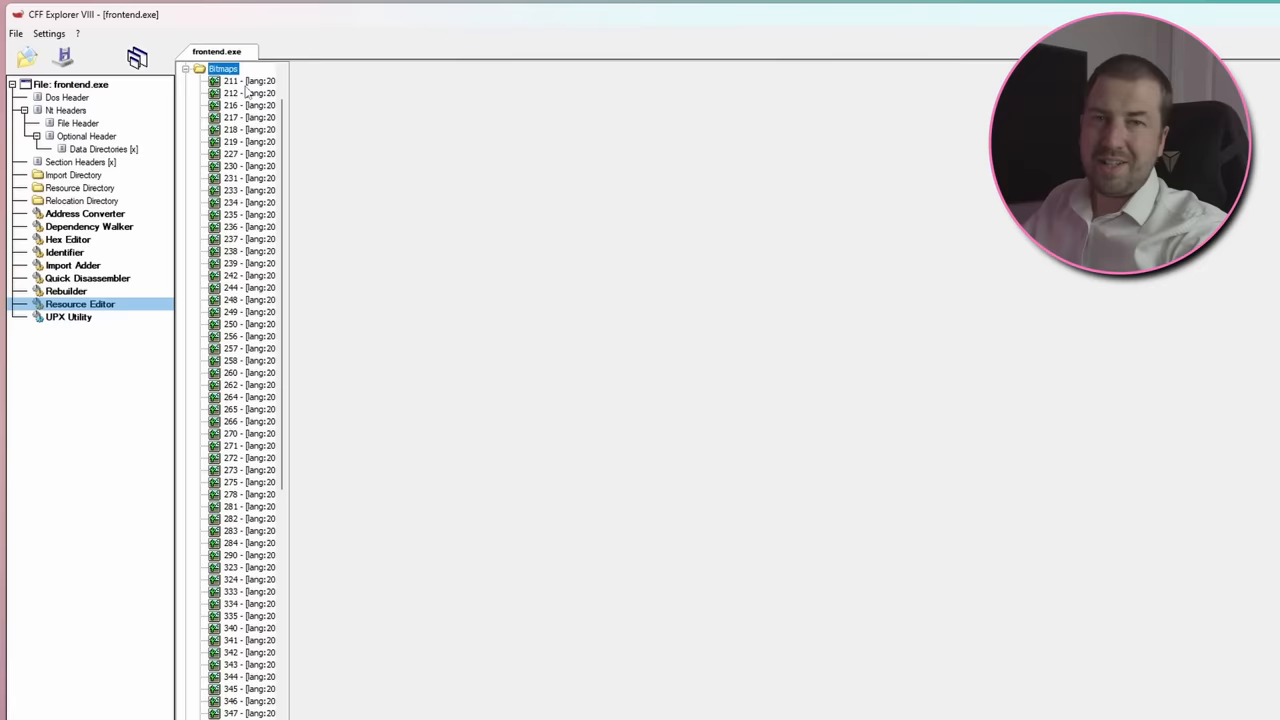
left_click(248, 164)
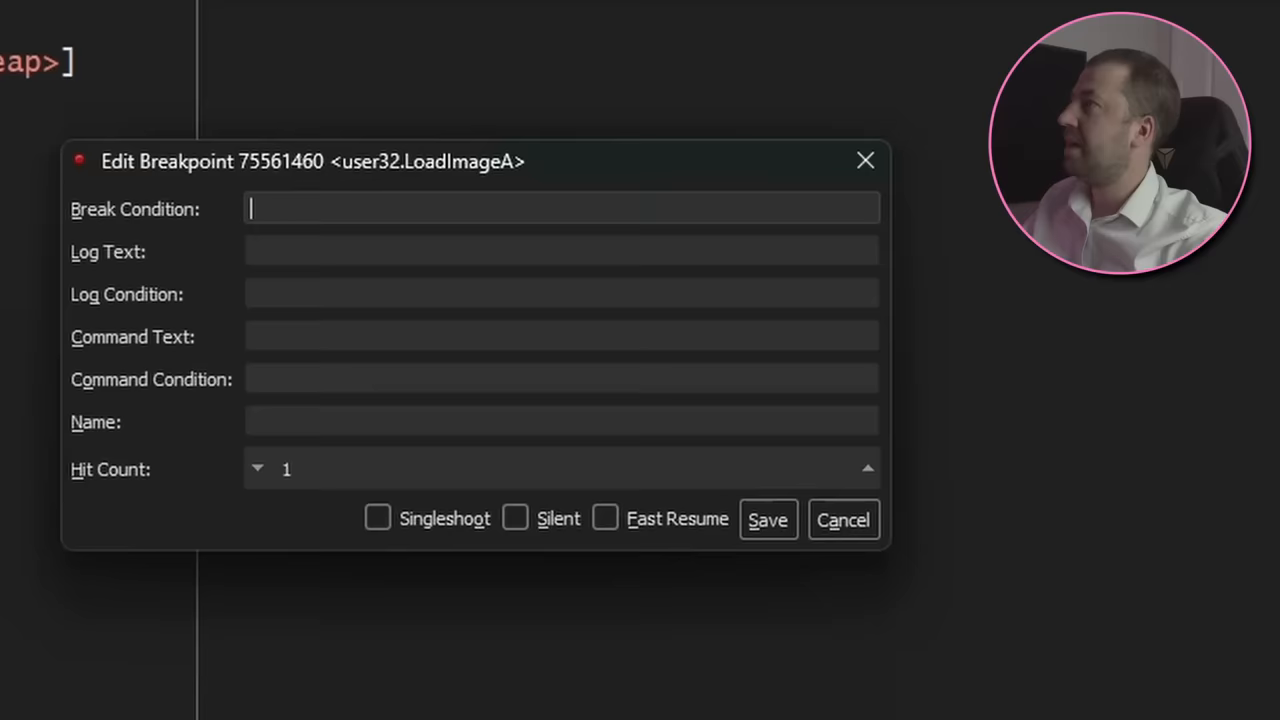
Set the LoadImageA break condition to [esp+8]==0 and return to the CPU view of the call
type("[esp+8]==0")
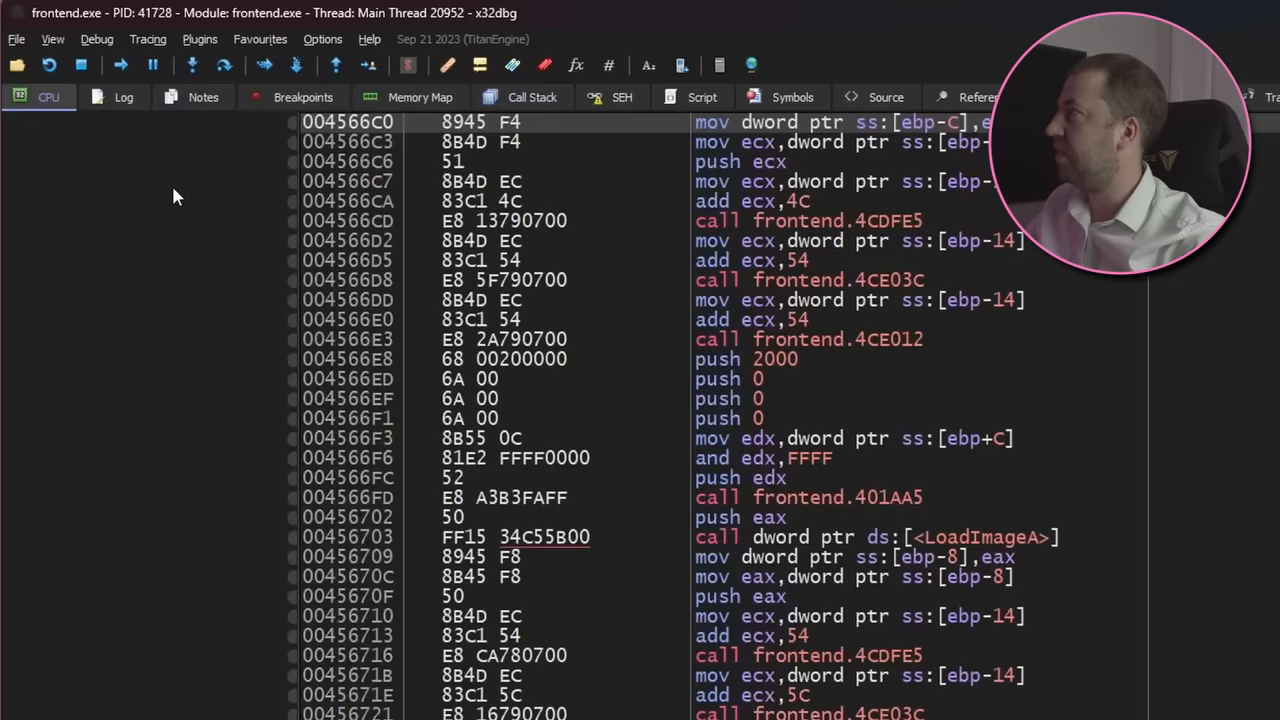
left_click(530, 96)
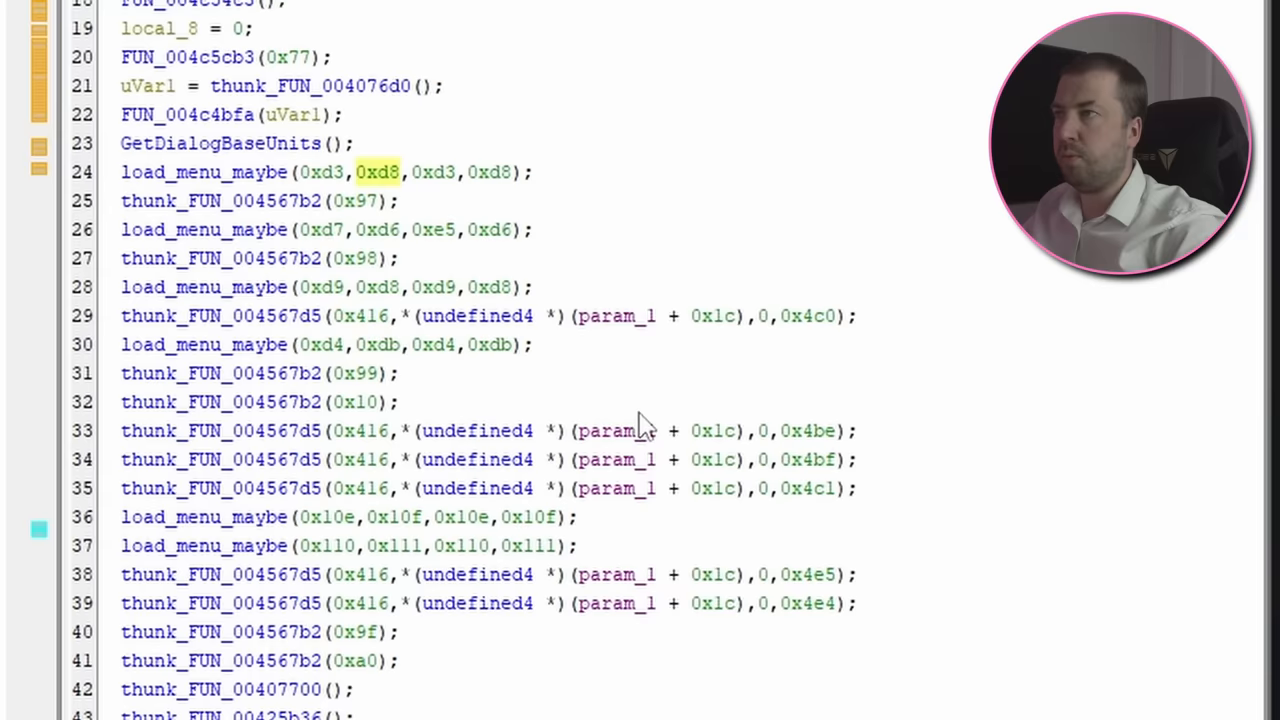
Bring up actions for the 0xd8 menu resource ID passed to load_menu_maybe
right_click(370, 120)
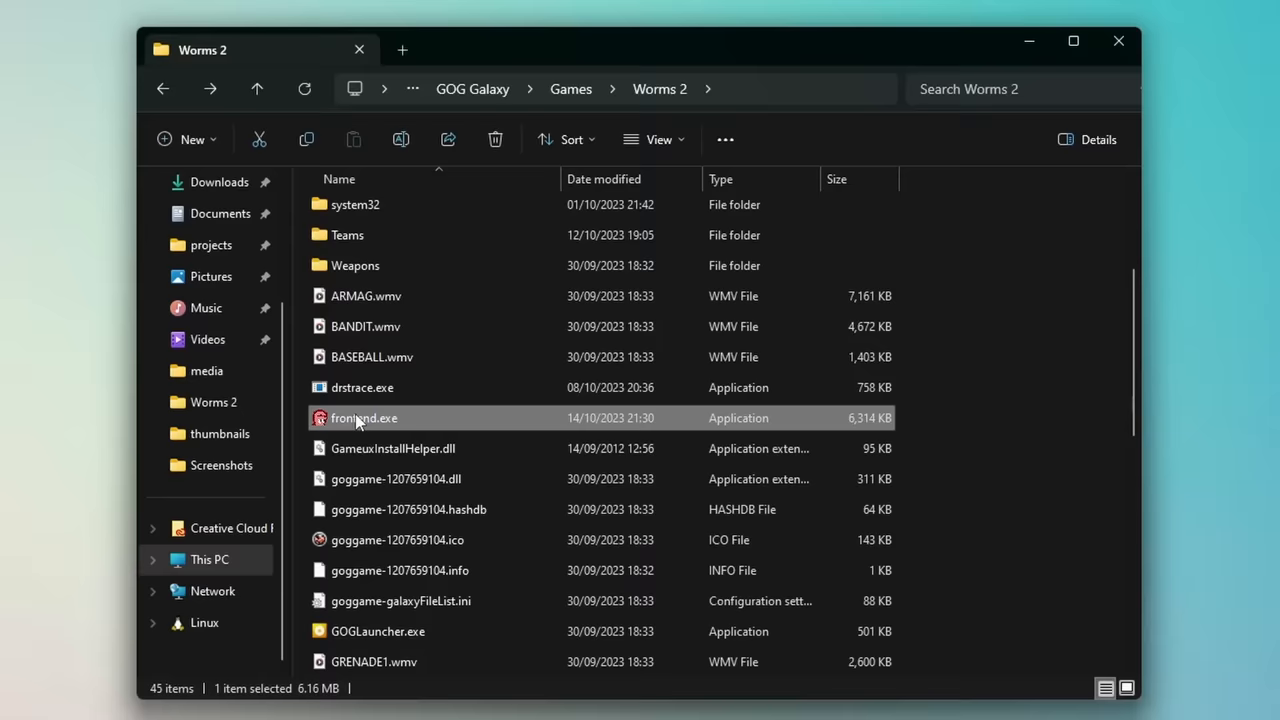
Run frontend.exe again from the Worms 2 game folder
double_click(364, 418)
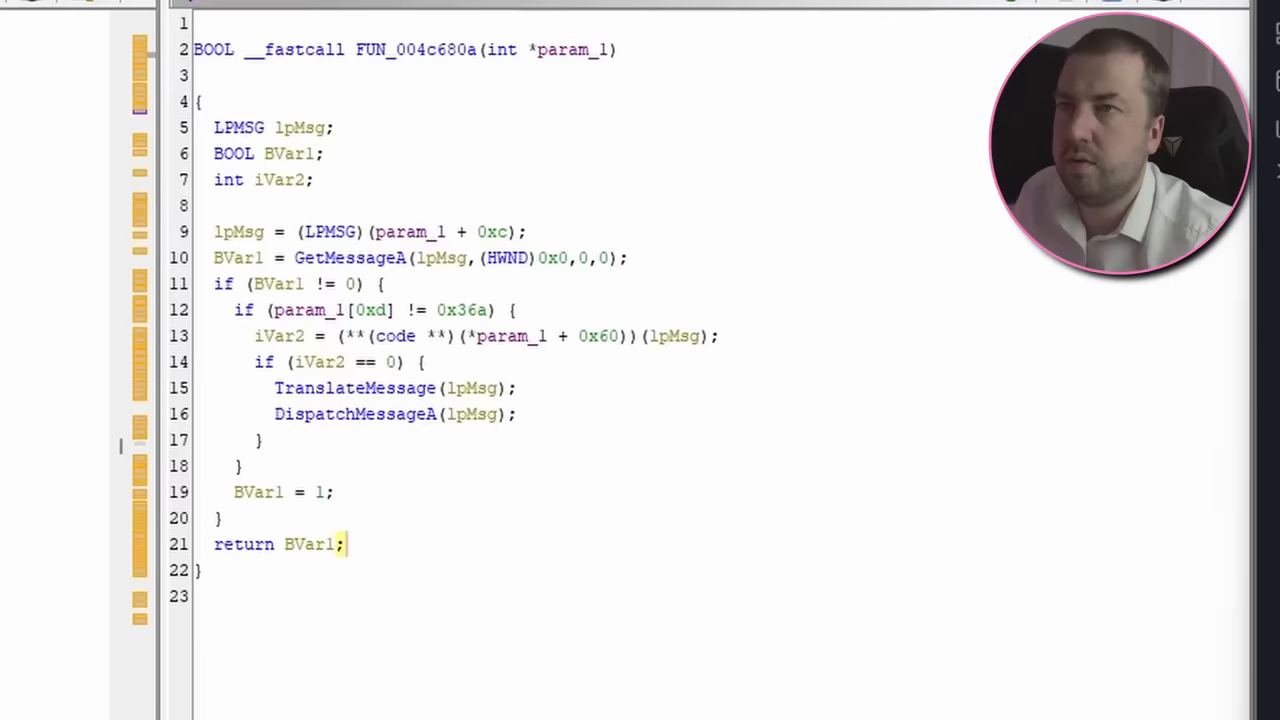
Scroll through the GetMessageA/DispatchMessageA loop of FUN_004c680a
scroll("down", 3)
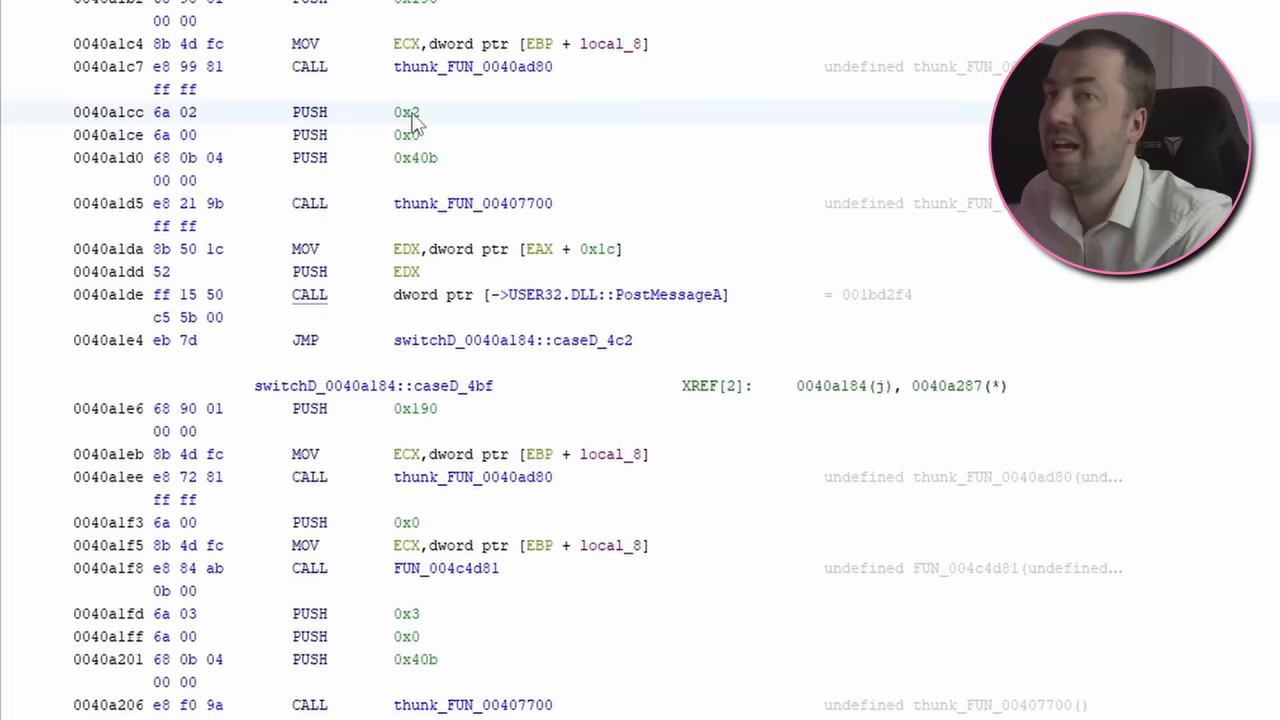
Select the PUSH 0x2 operand before the thunk_FUN_00407700 call near PostMessageA
double_click(402, 112)
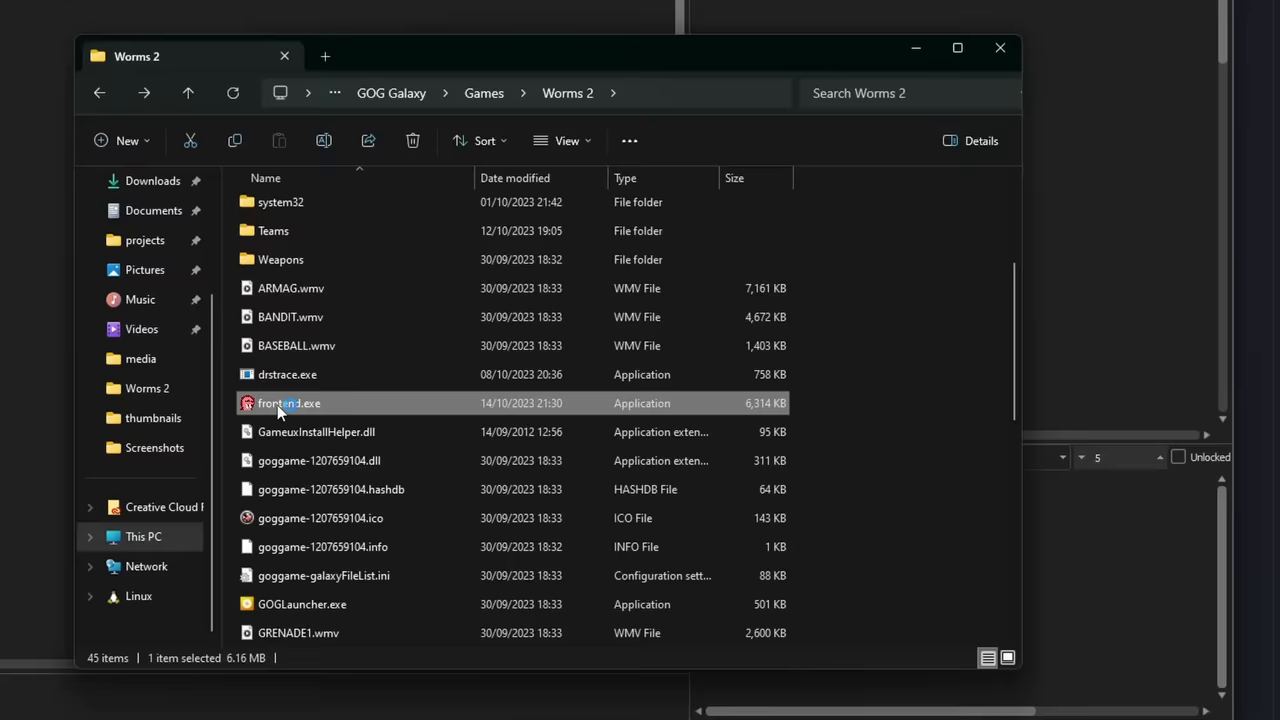
Launch frontend.exe from the Worms 2 folder so the game splash window starts loading
double_click(290, 404)
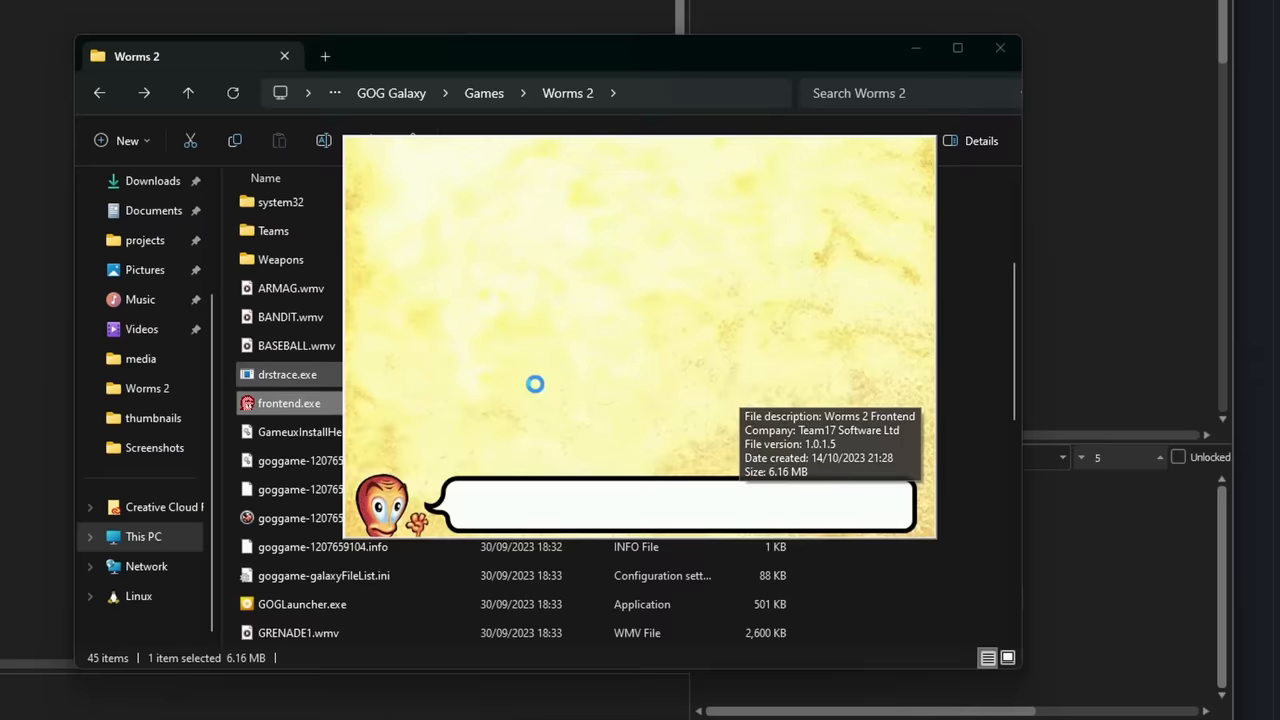